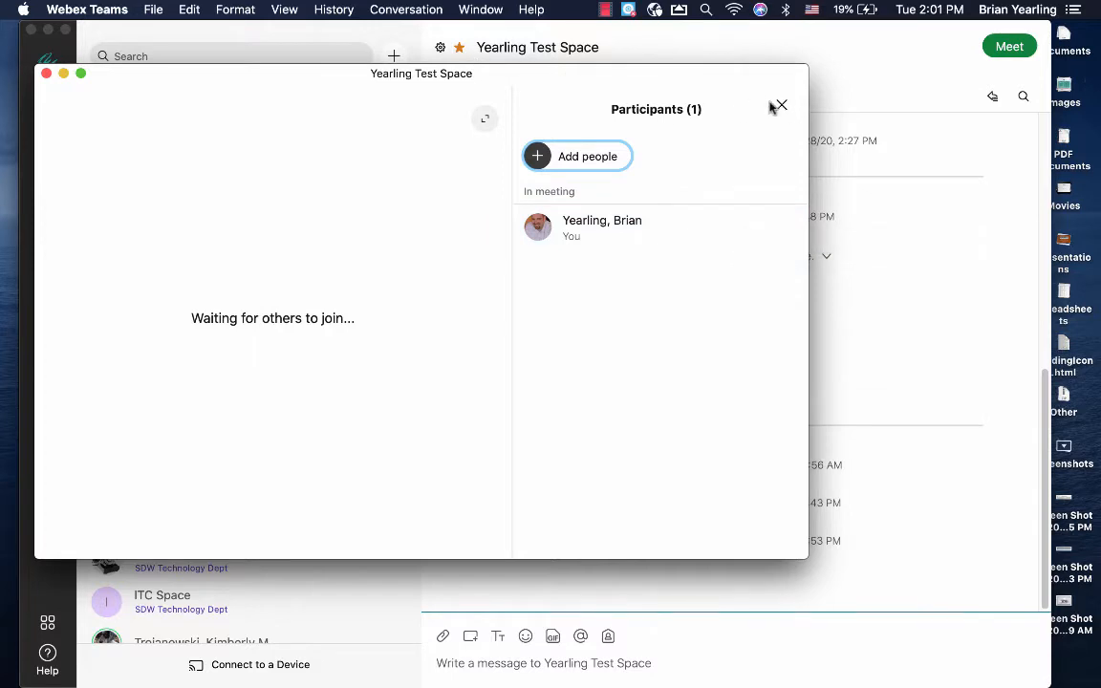
Close the Participants panel and leave the Yearling Test Space meeting.
click(780, 106)
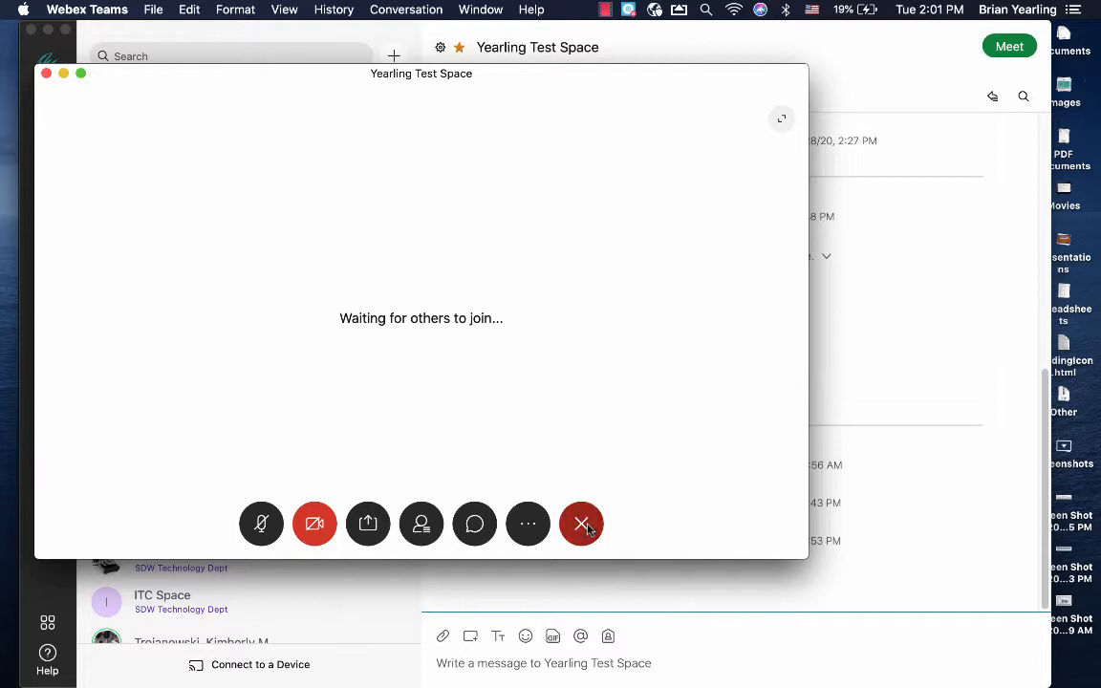
click(581, 524)
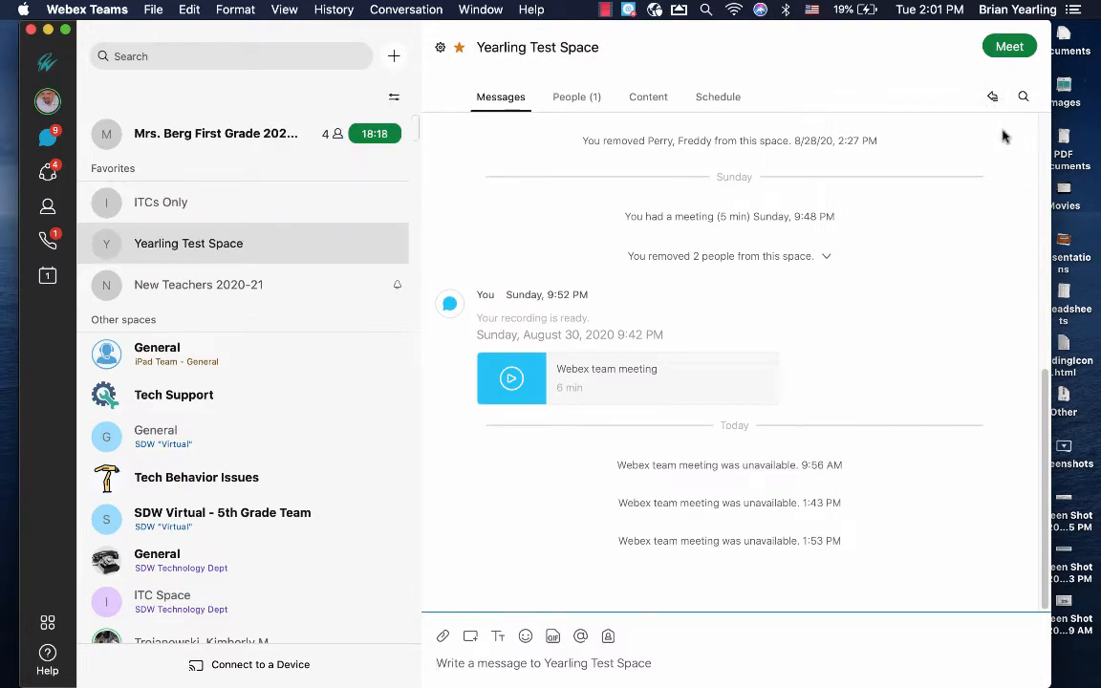
Start a new meeting in Yearling Test Space and show the participants list.
click(1010, 46)
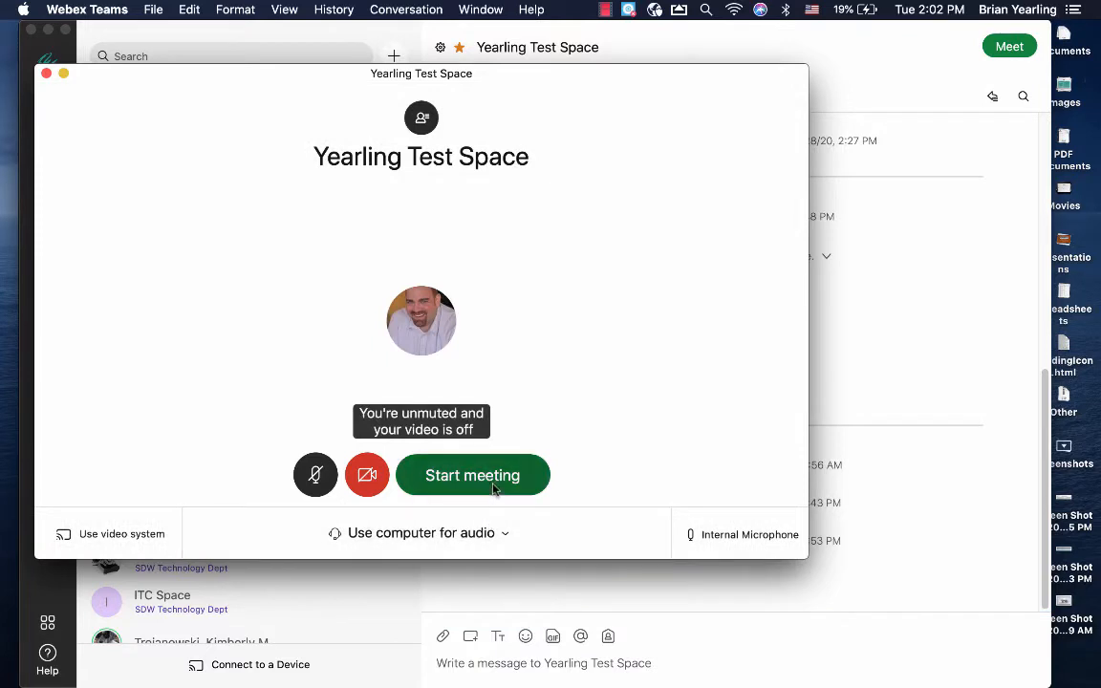
click(473, 475)
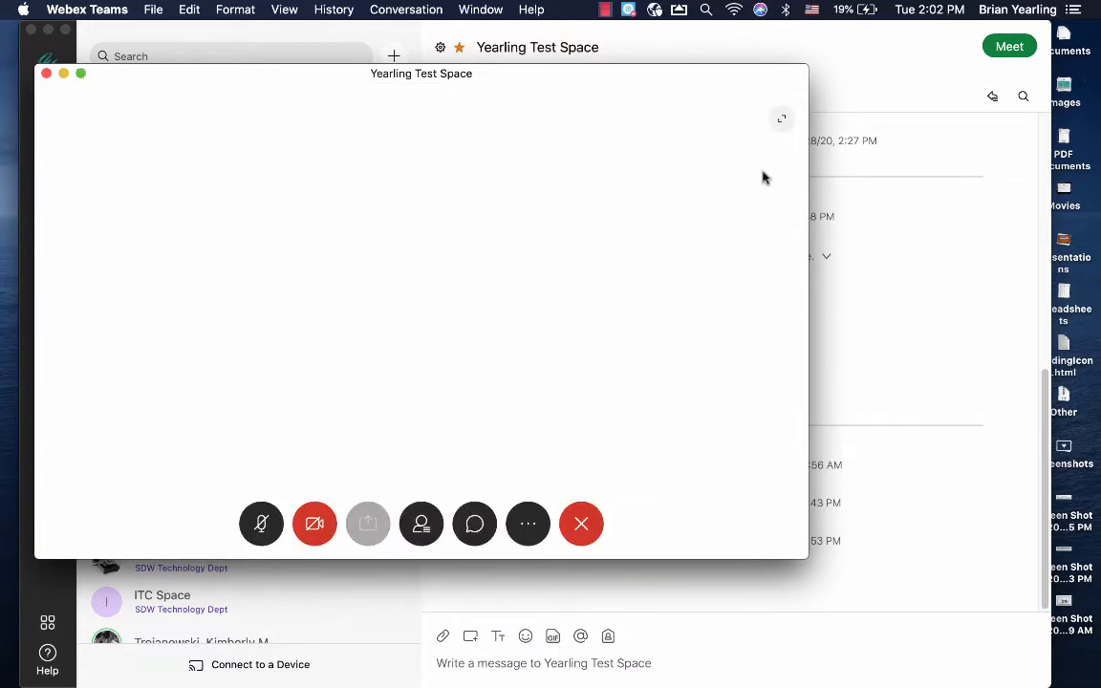
click(421, 524)
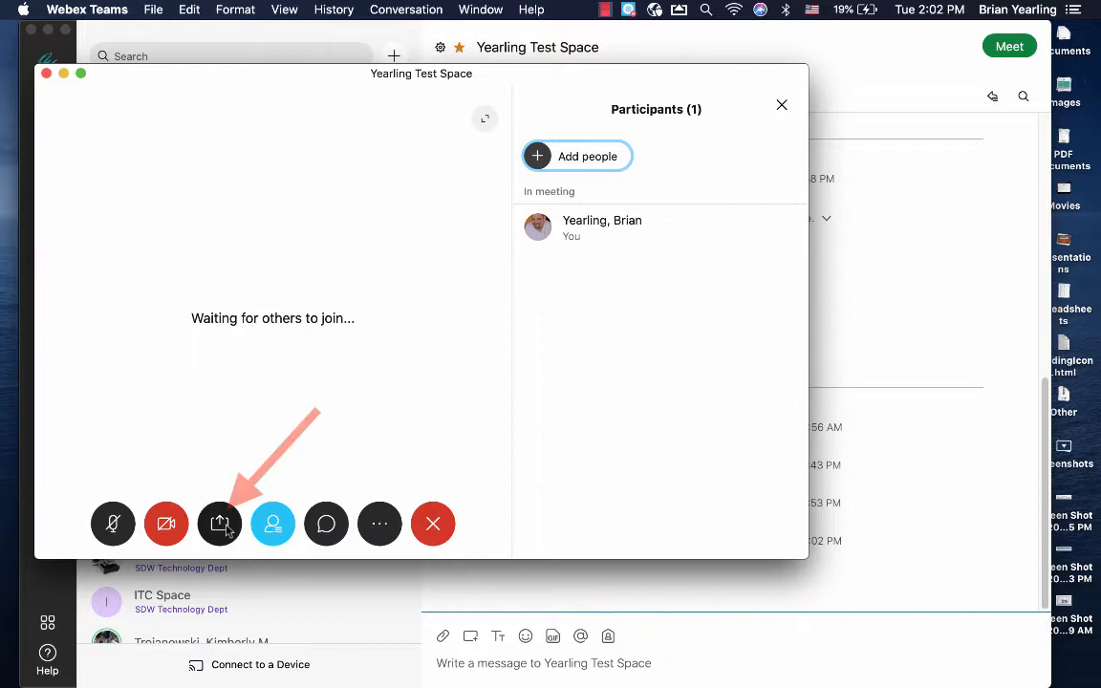
mouse_move(220, 524)
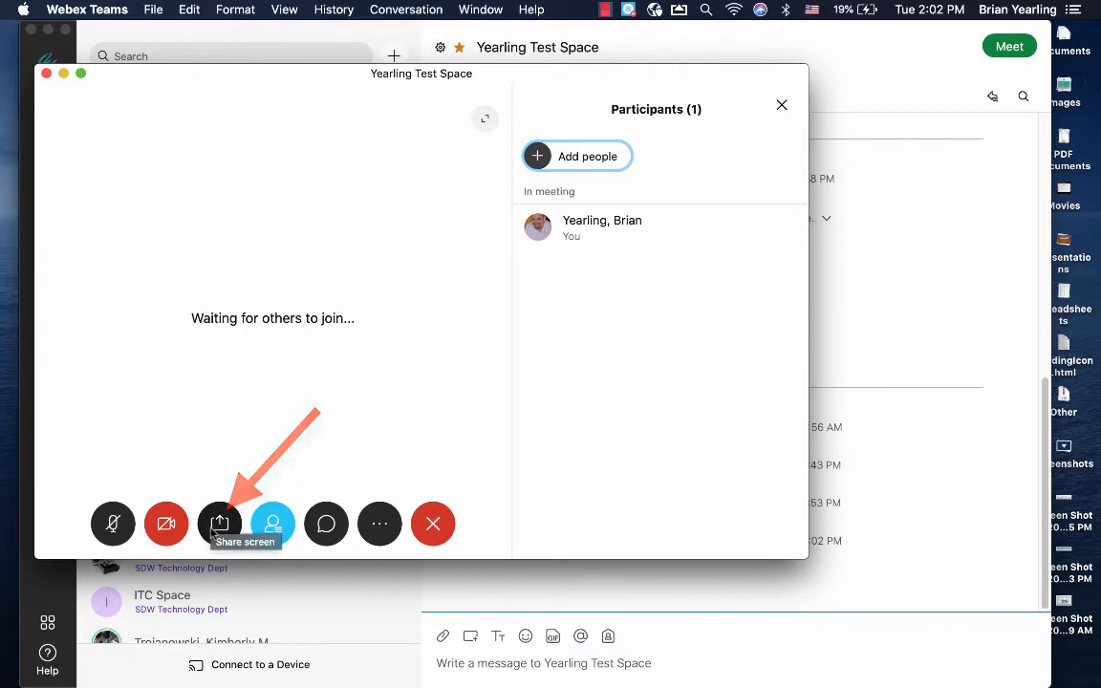
click(220, 523)
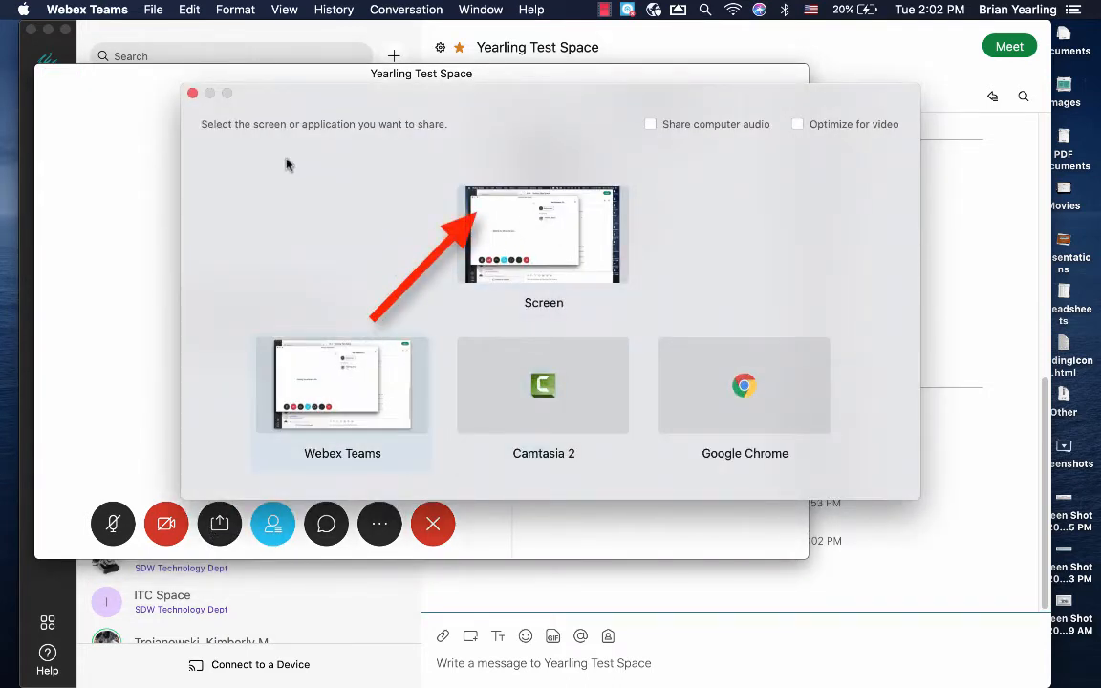
mouse_move(552, 182)
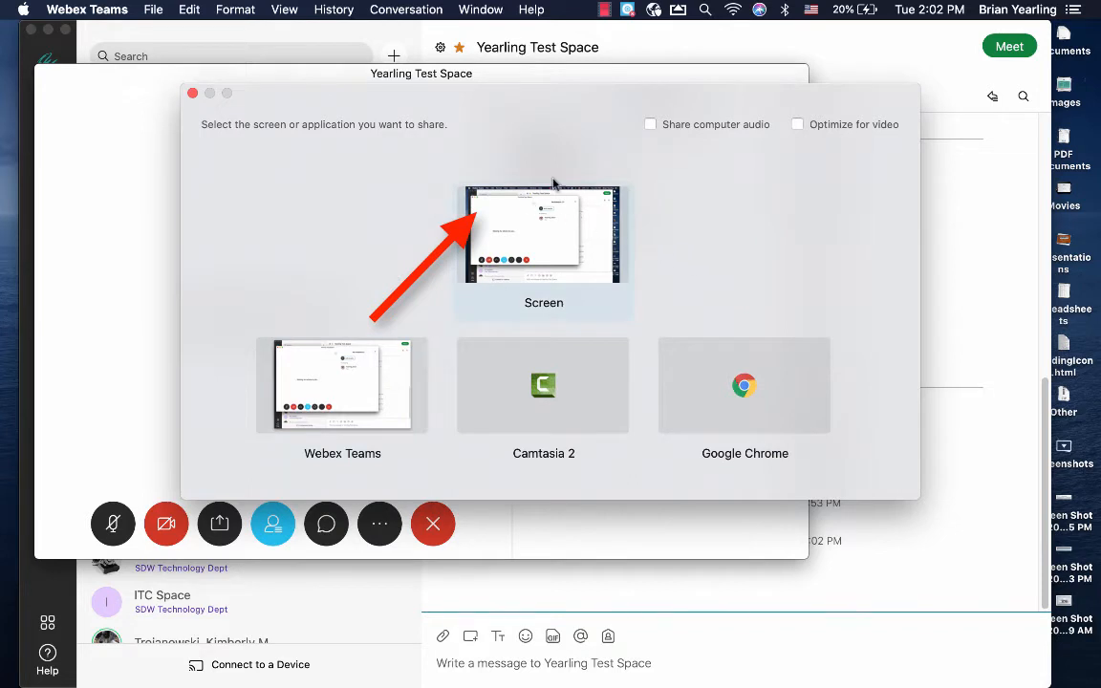
mouse_move(508, 246)
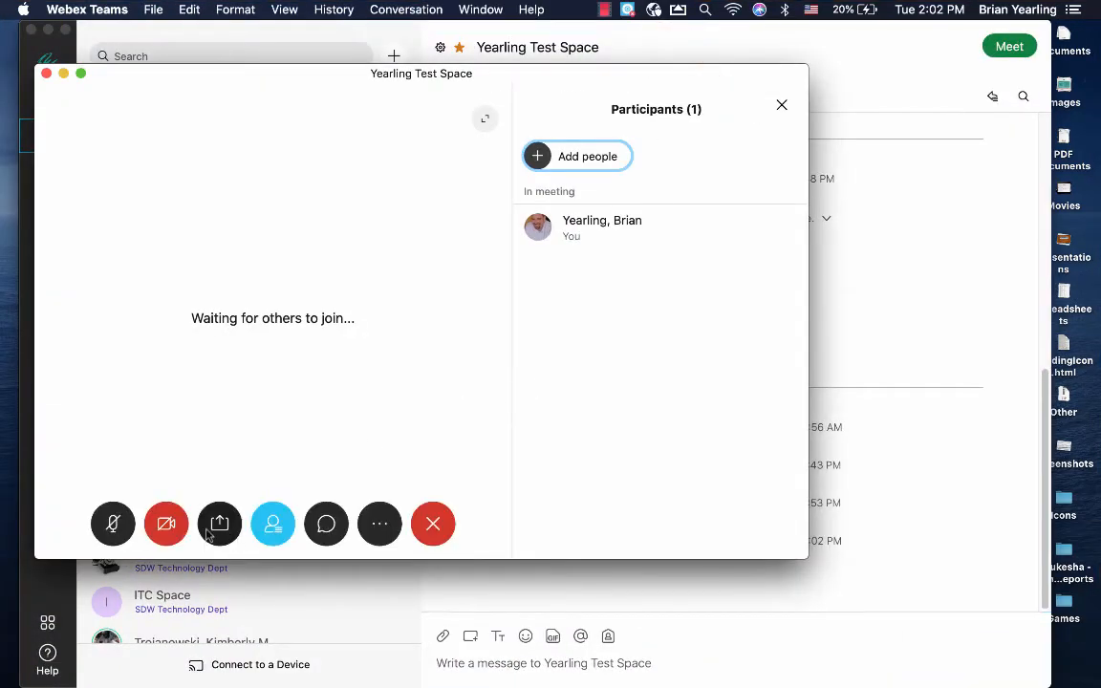
click(219, 524)
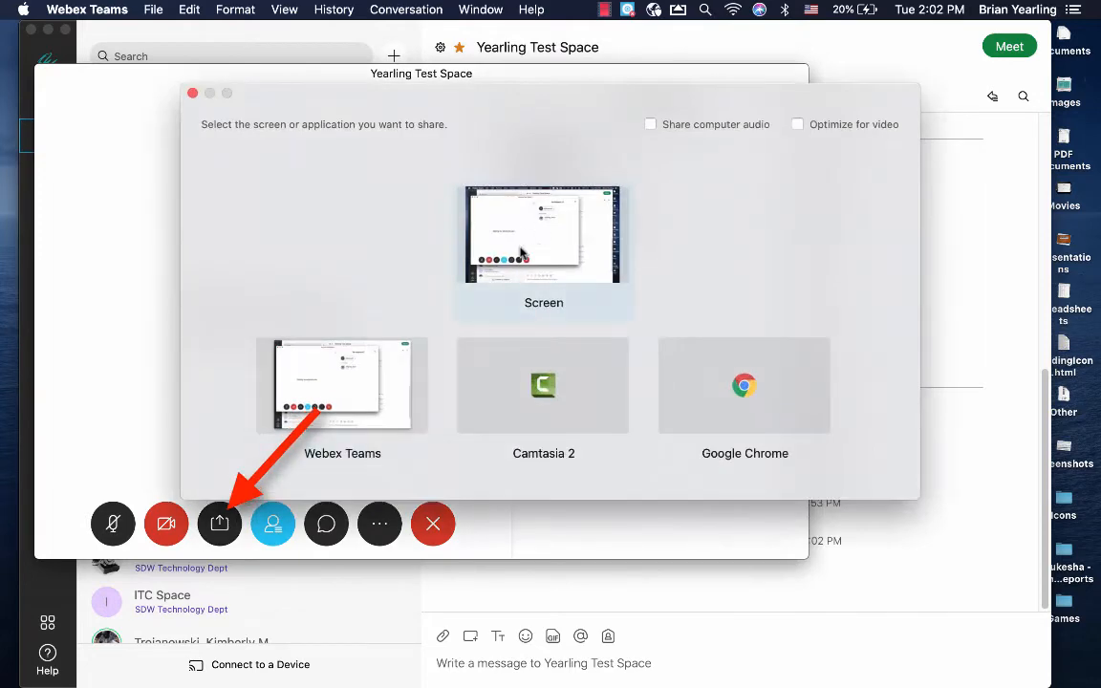
mouse_move(732, 406)
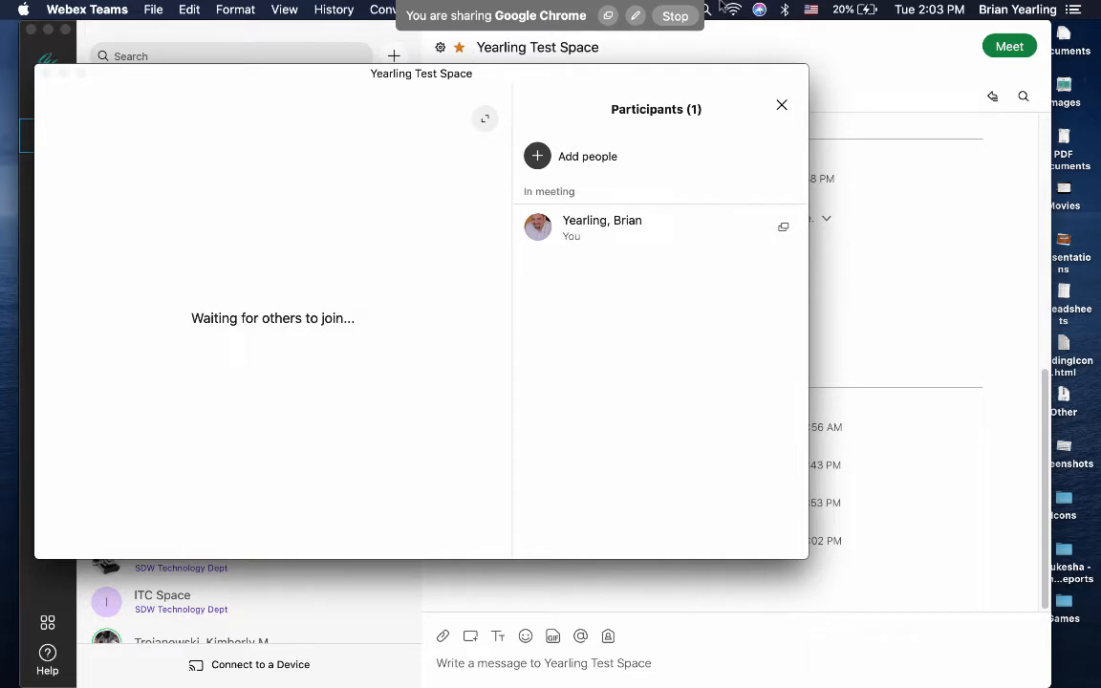
mouse_move(650, 153)
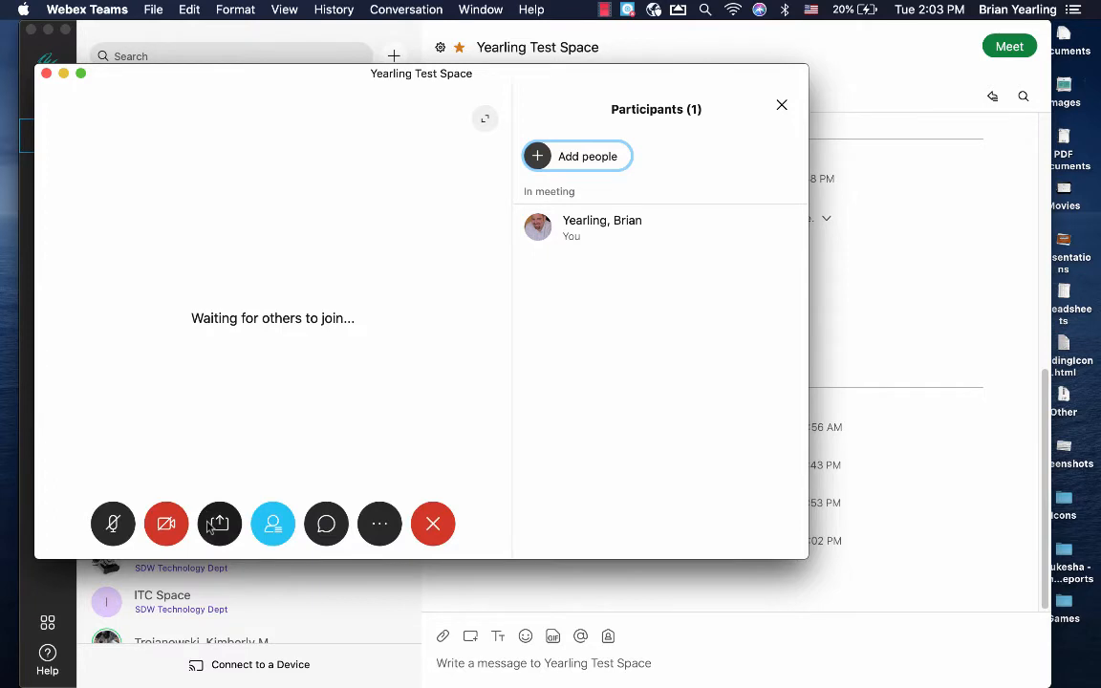
In the share-screen chooser, toggle Share computer audio and Optimize for video, ending with audio sharing on.
click(219, 524)
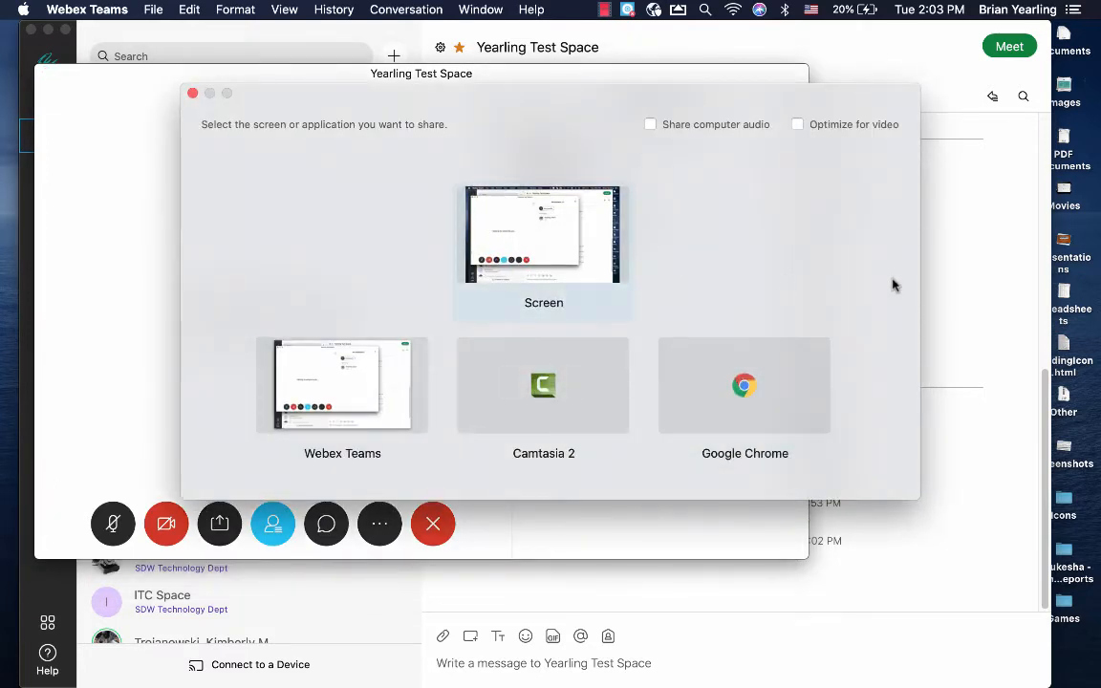
mouse_move(843, 252)
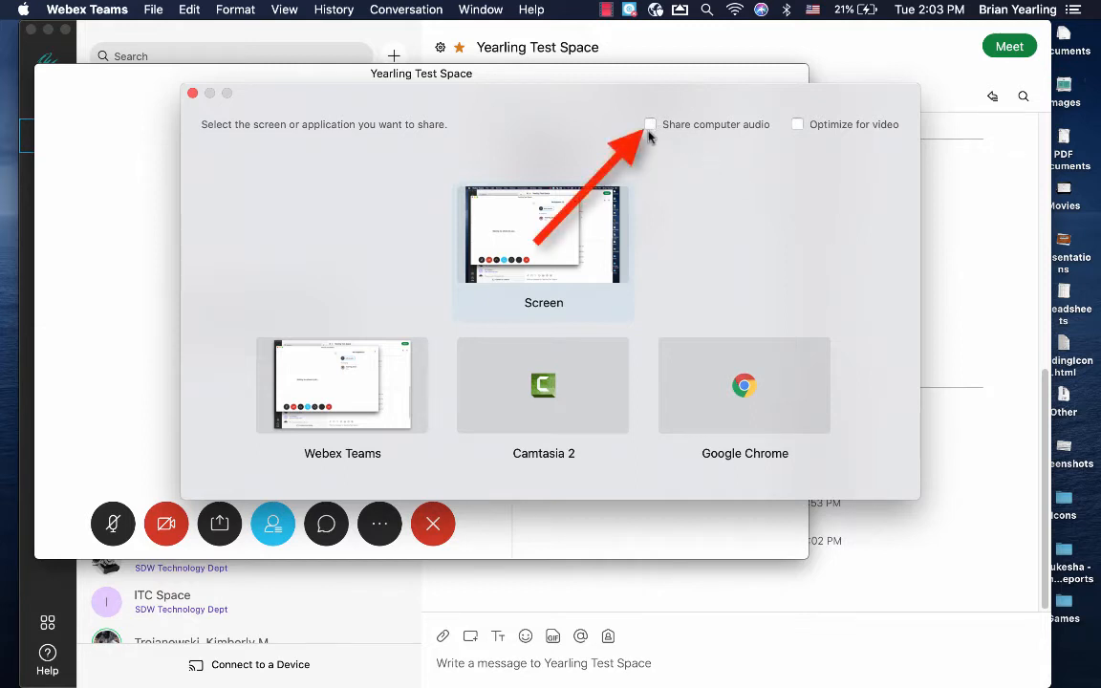
mouse_move(653, 124)
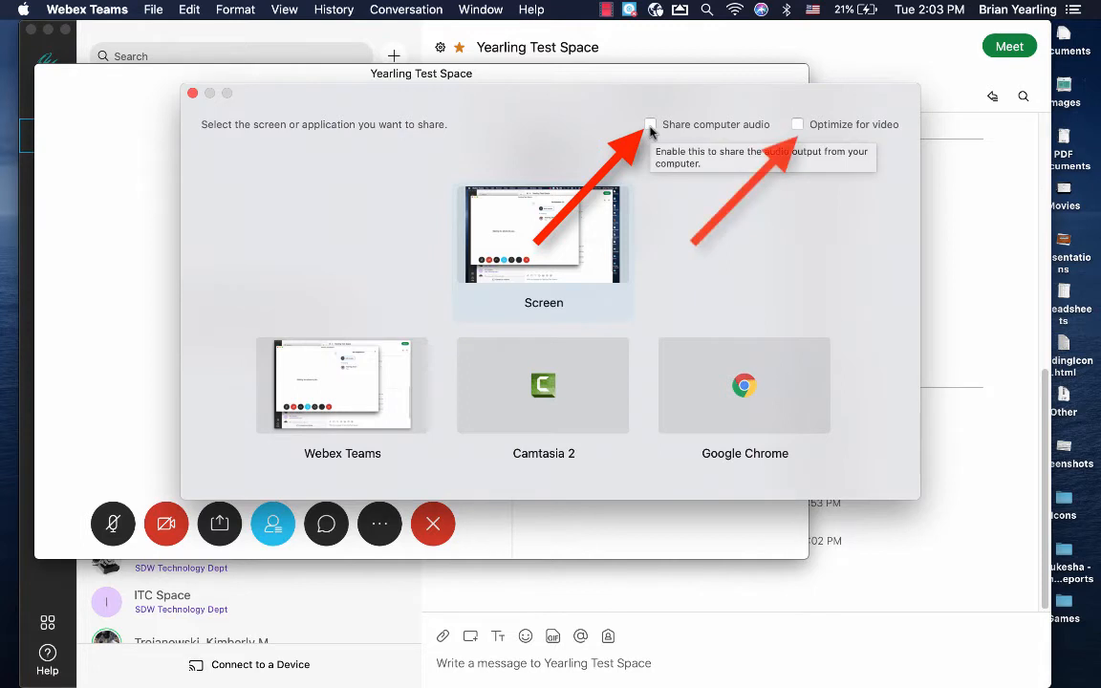
click(650, 124)
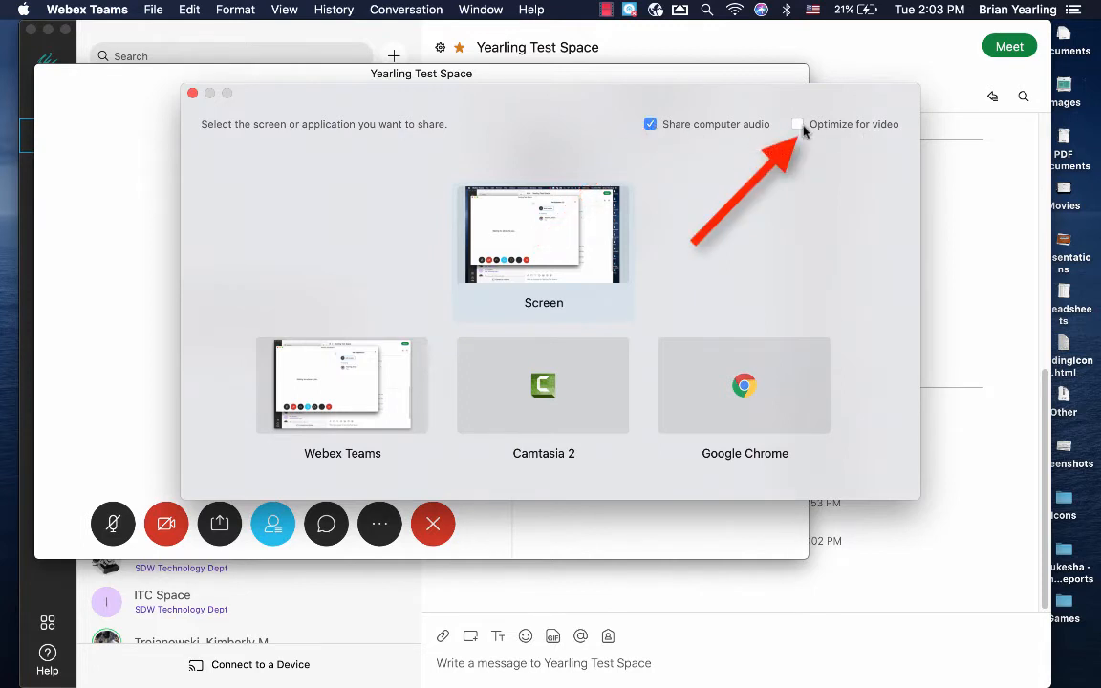
click(800, 124)
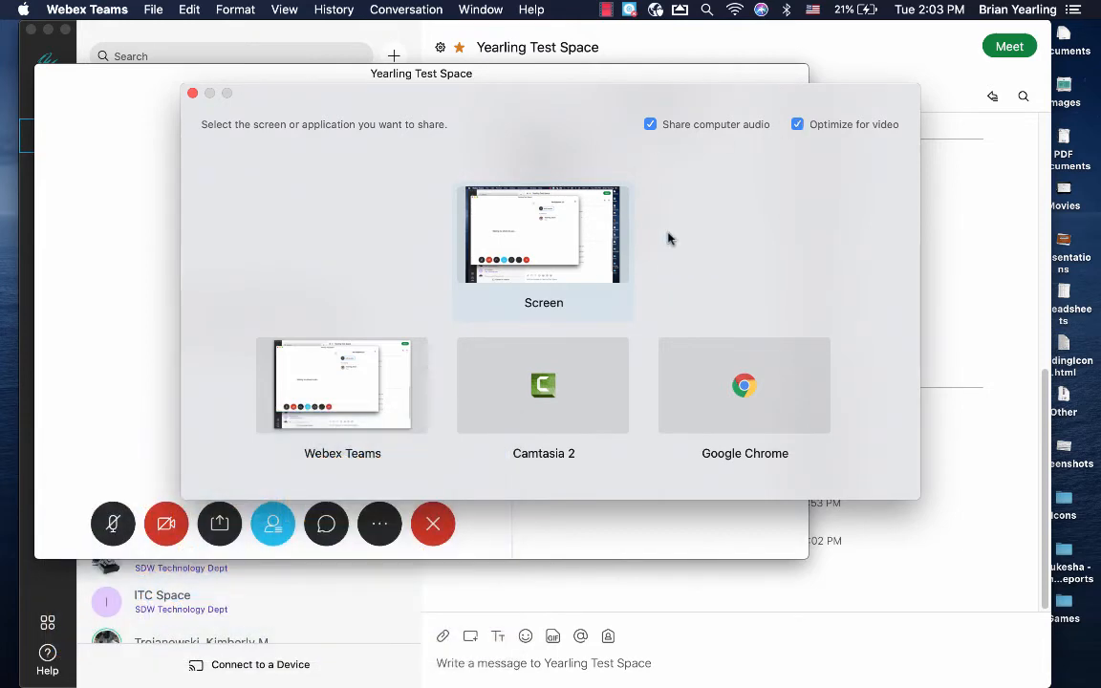
mouse_move(667, 140)
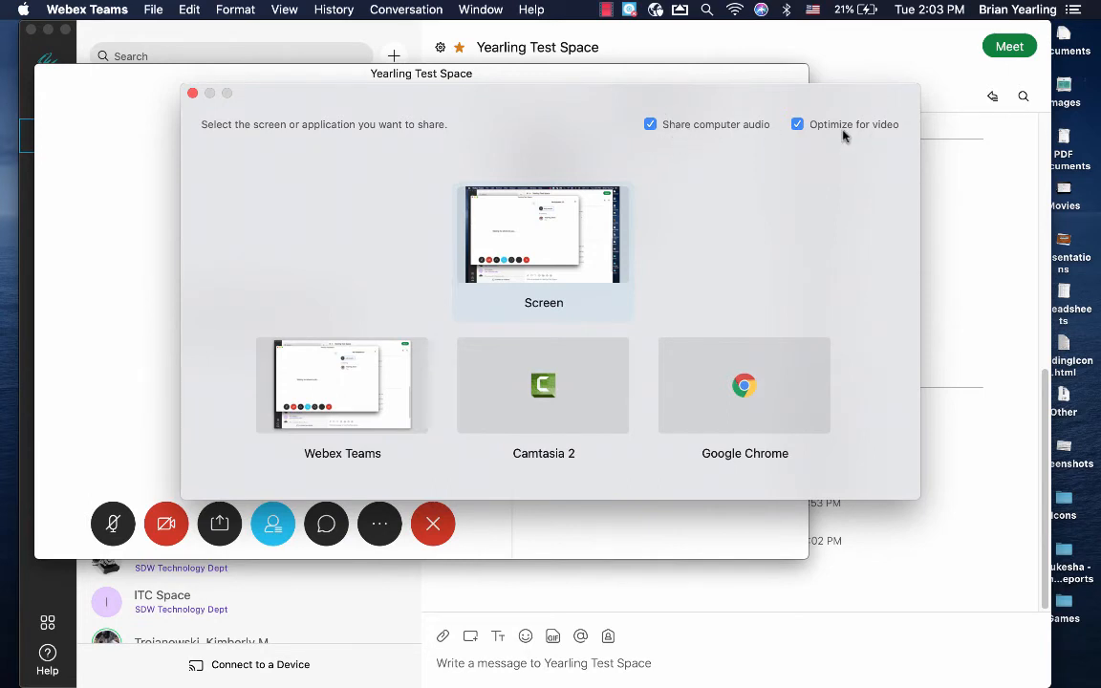
mouse_move(836, 129)
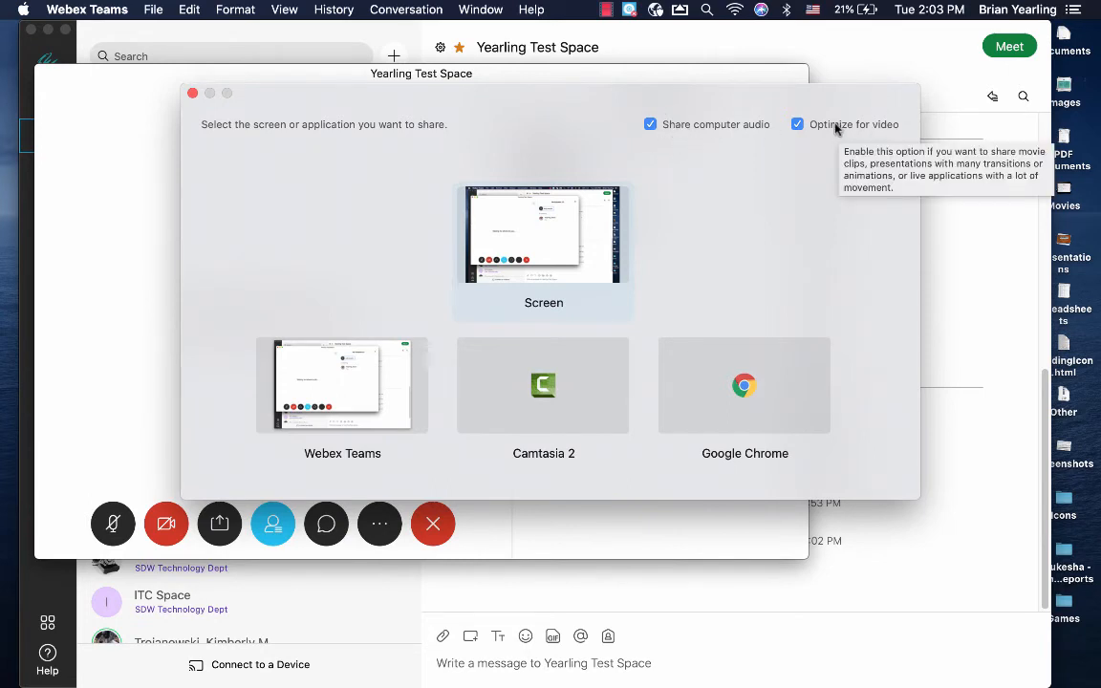
mouse_move(699, 166)
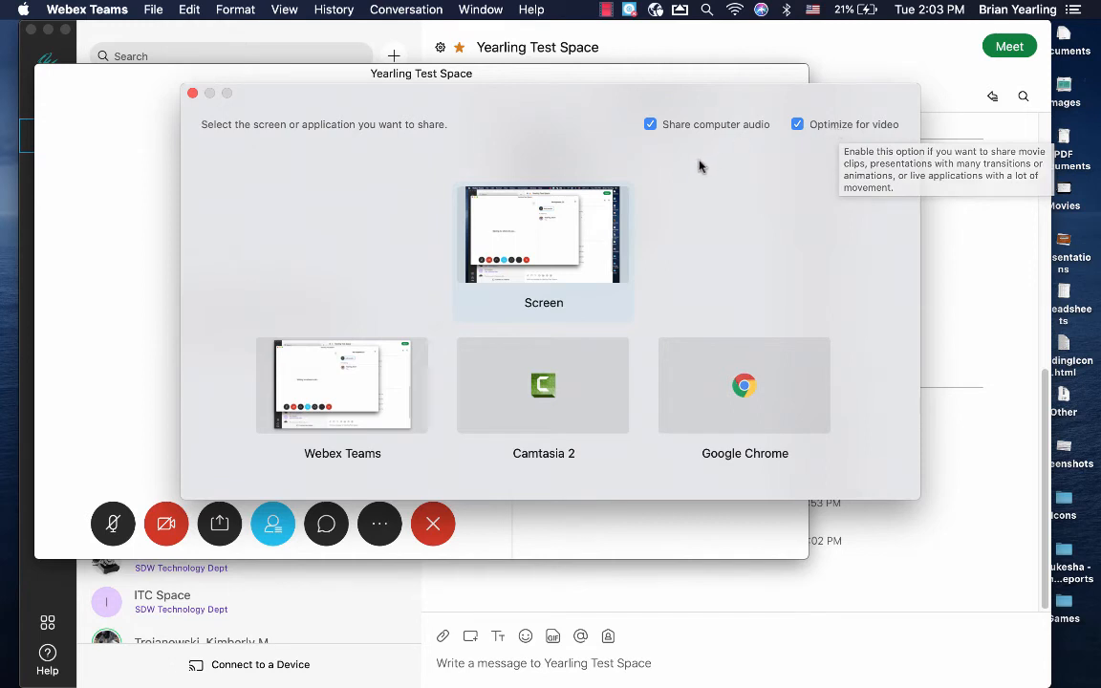
click(650, 124)
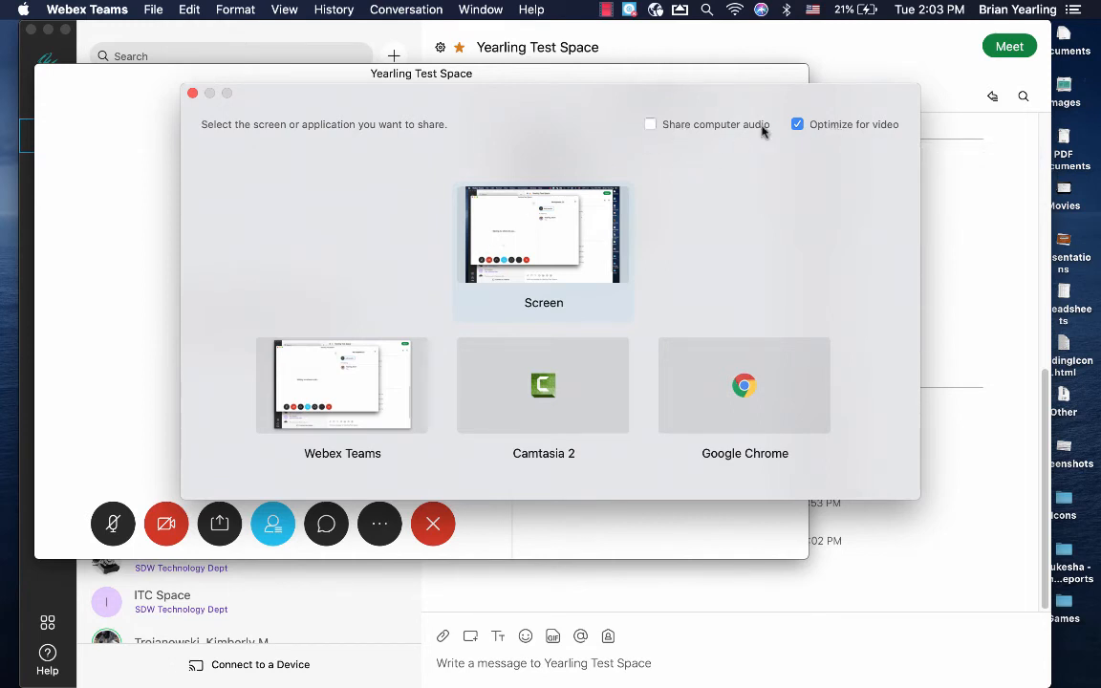
click(797, 125)
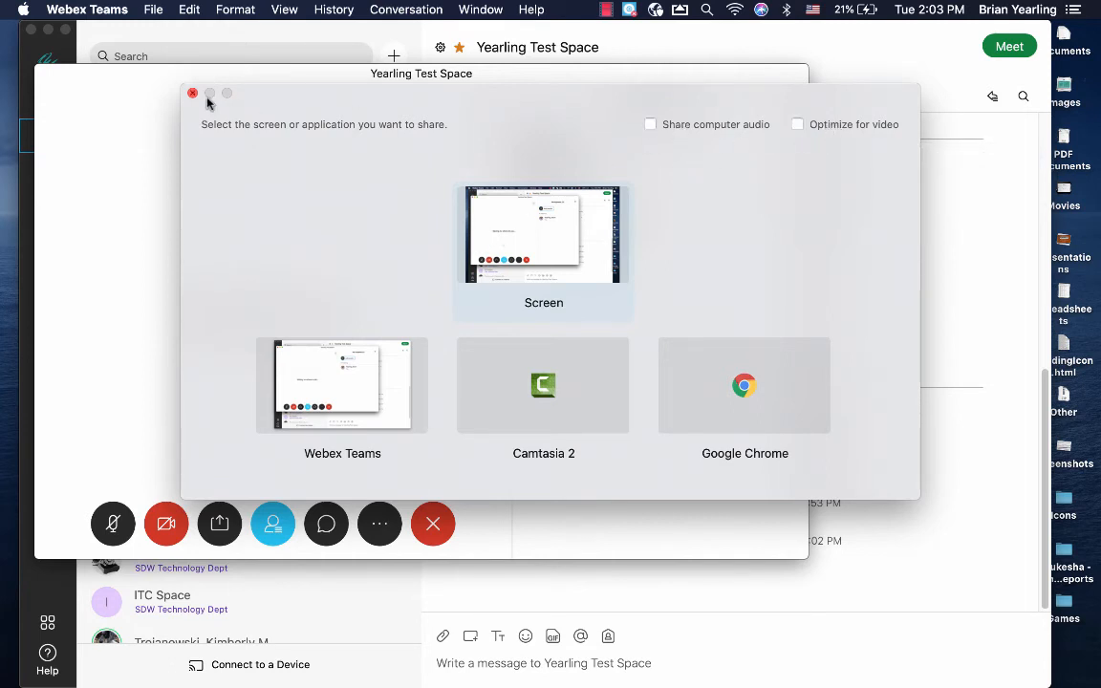
click(650, 125)
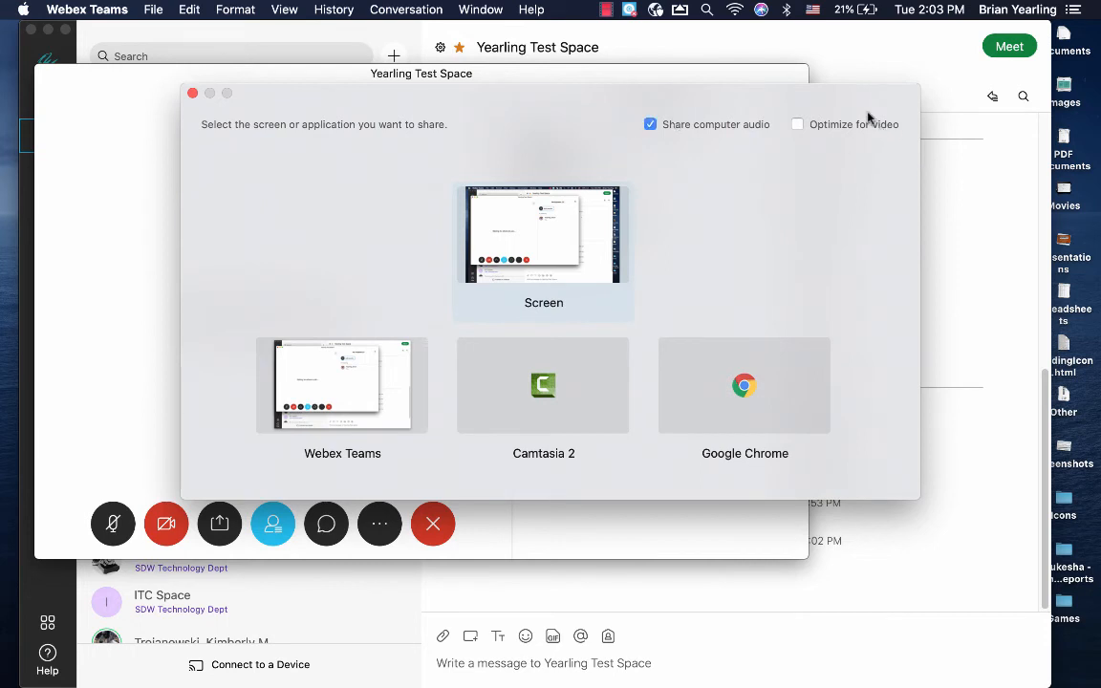
click(797, 124)
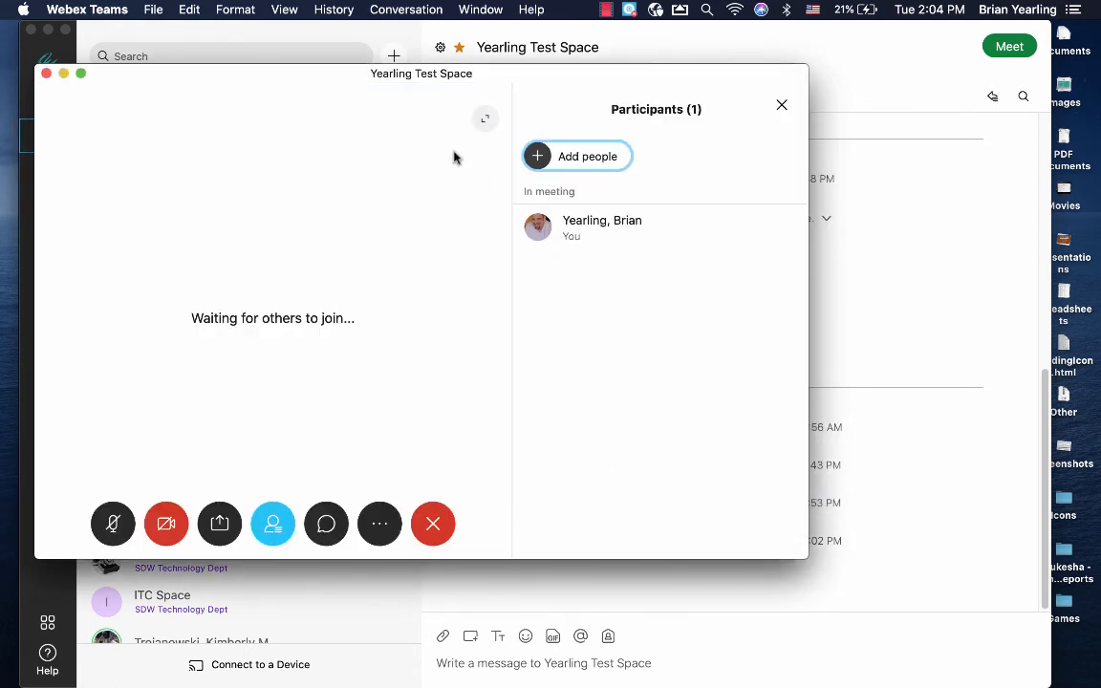
mouse_move(186, 198)
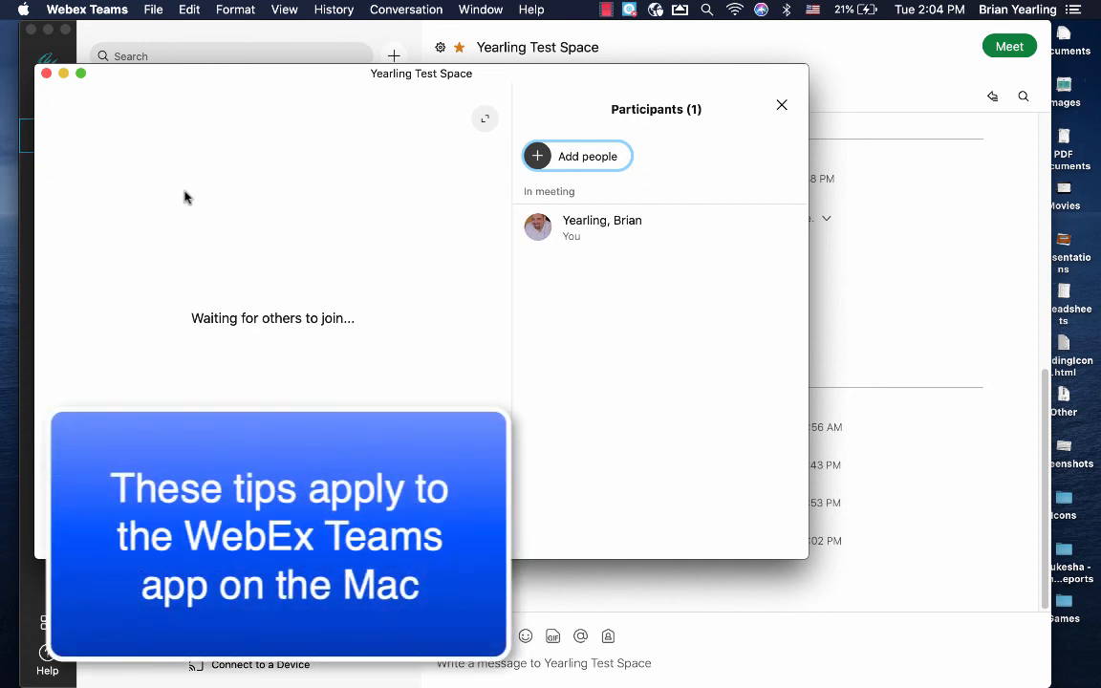
mouse_move(298, 86)
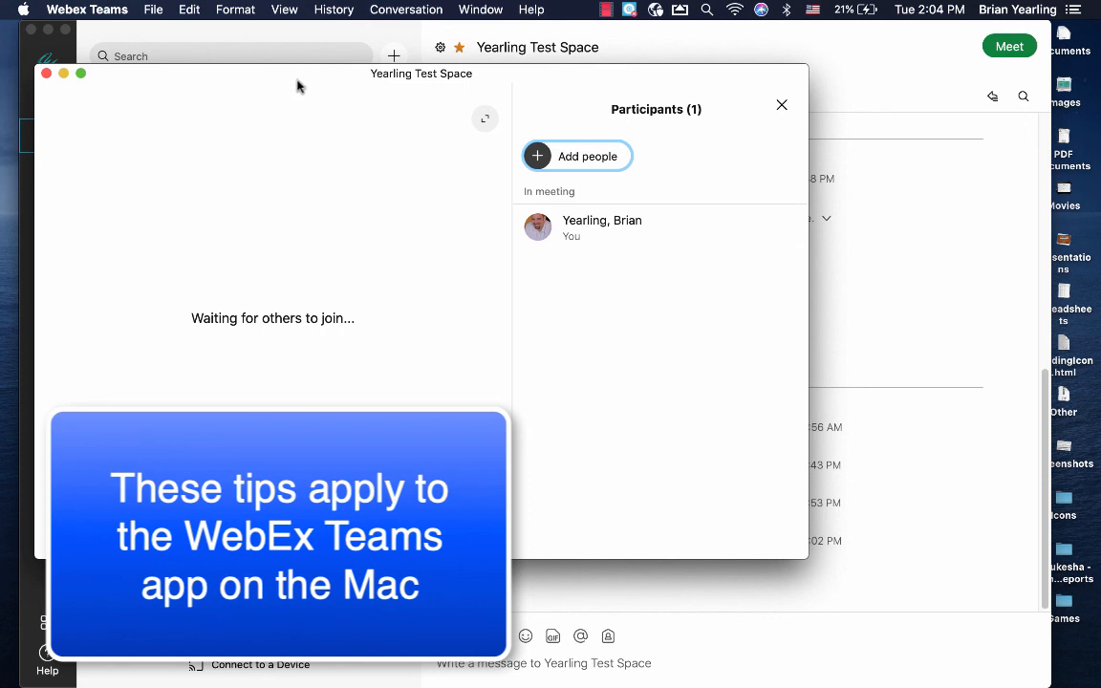